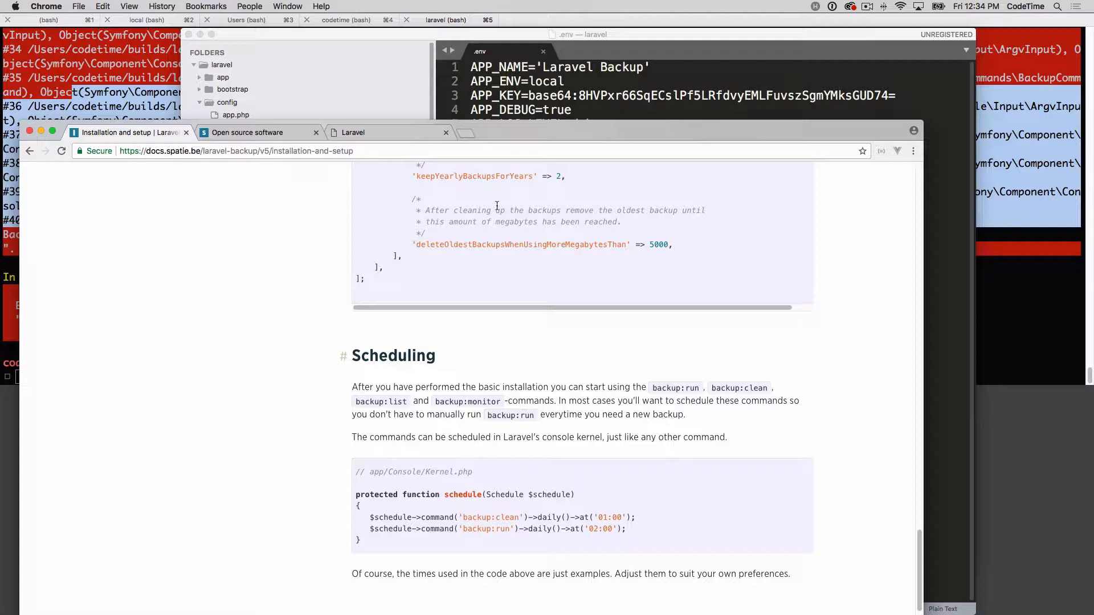
mouse_move(498, 151)
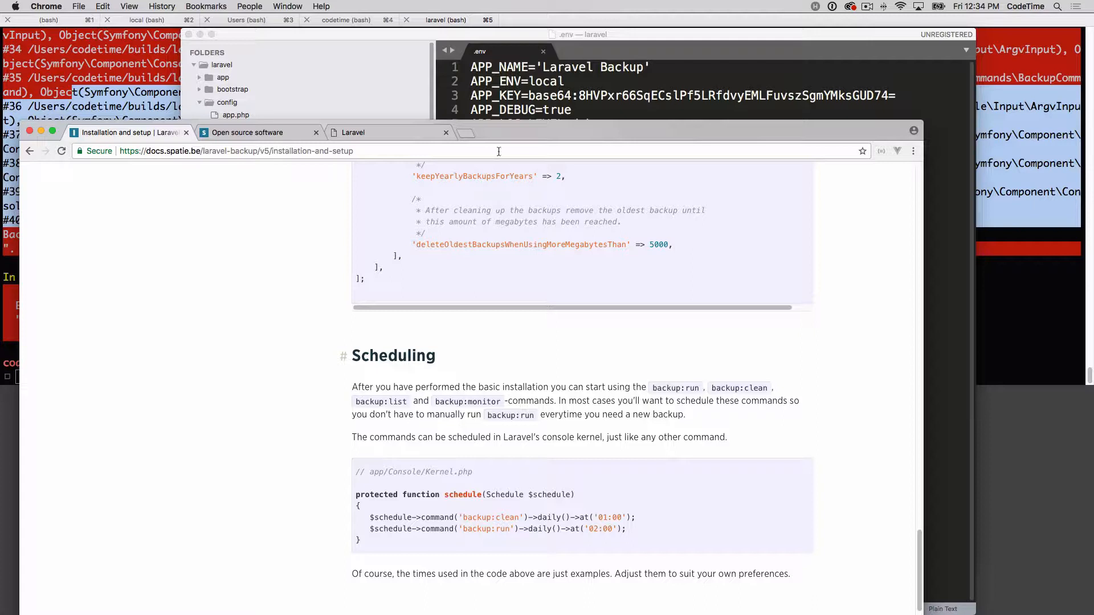
Step: Scroll the Spatie backup docs to the scheduling example and select backup:clean
scroll("down", 3)
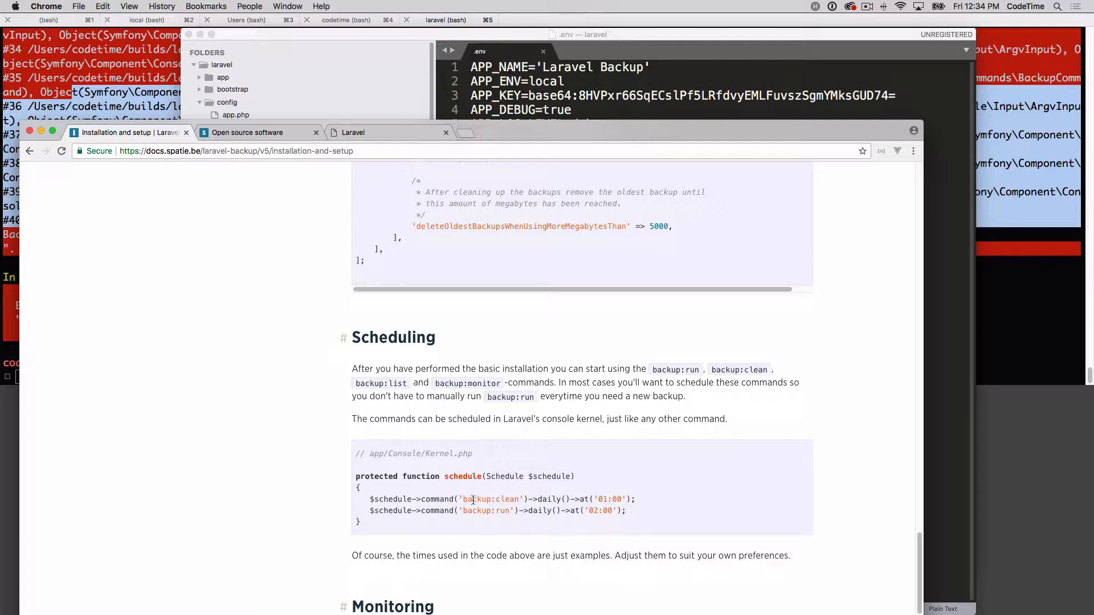
double_click(491, 499)
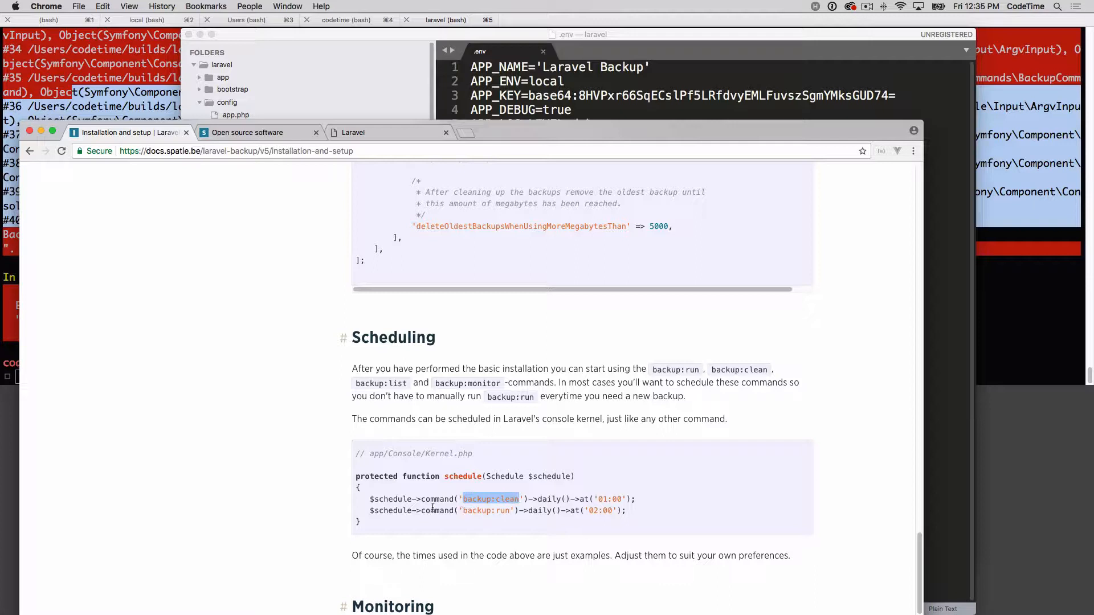
double_click(460, 476)
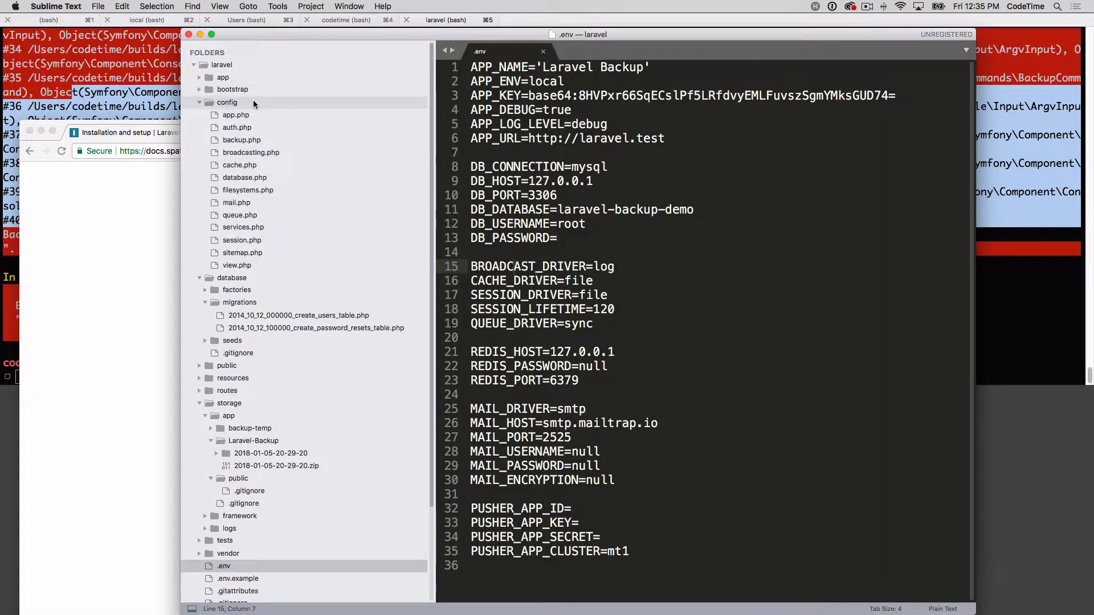
Step: In Sublime Text, expand app > Console and open Kernel.php
left_click(222, 77)
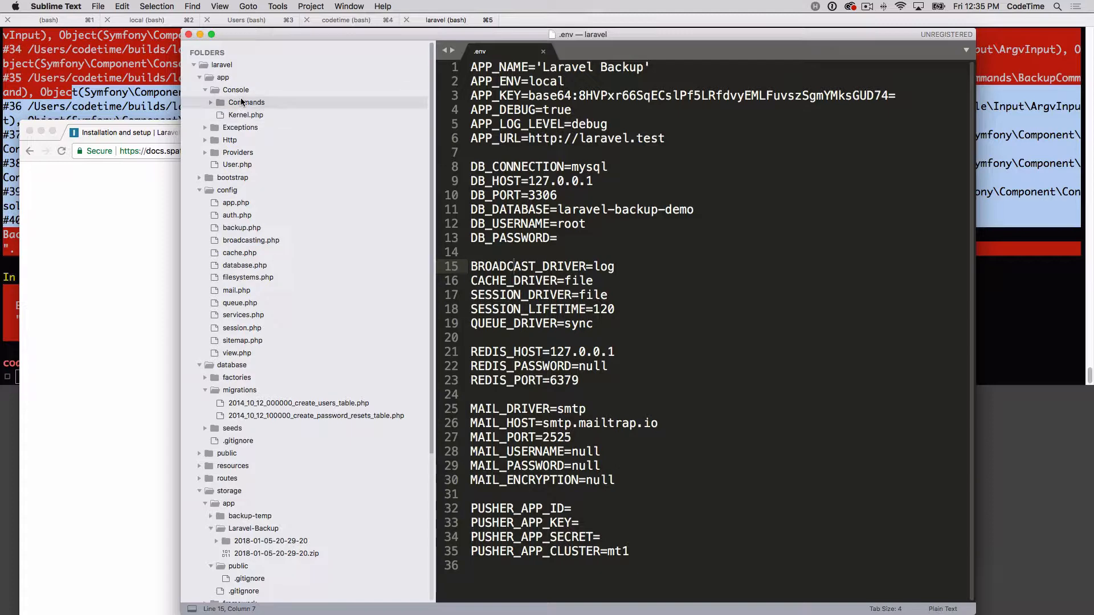
left_click(246, 102)
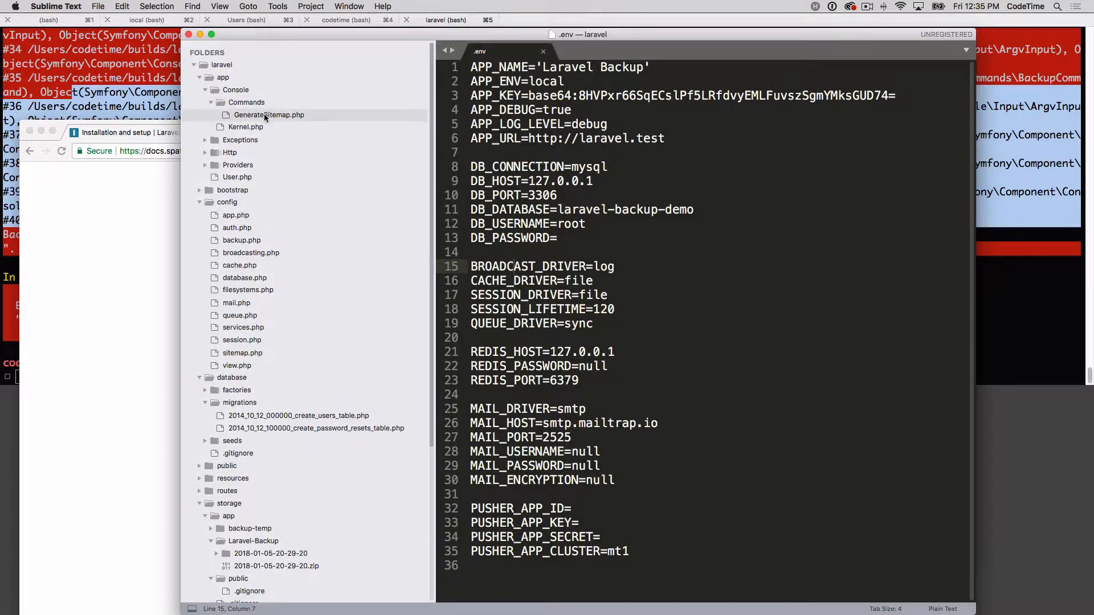
left_click(245, 115)
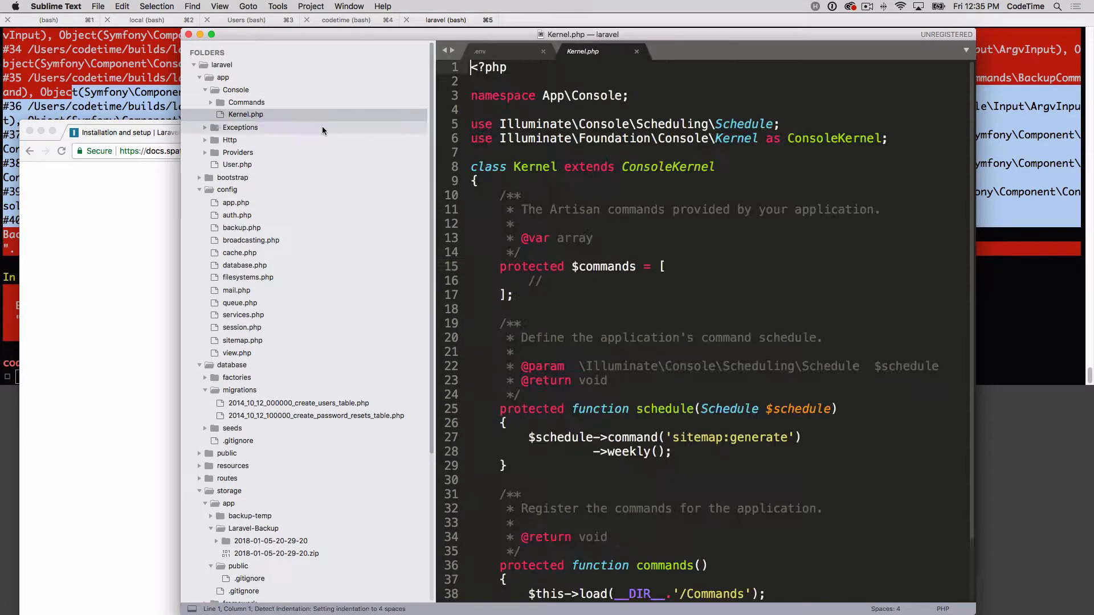
Step: Below sitemap:generate, schedule backup:clean ->daily()->at('01:00'), with chained calls on separate lines
scroll("down", 3)
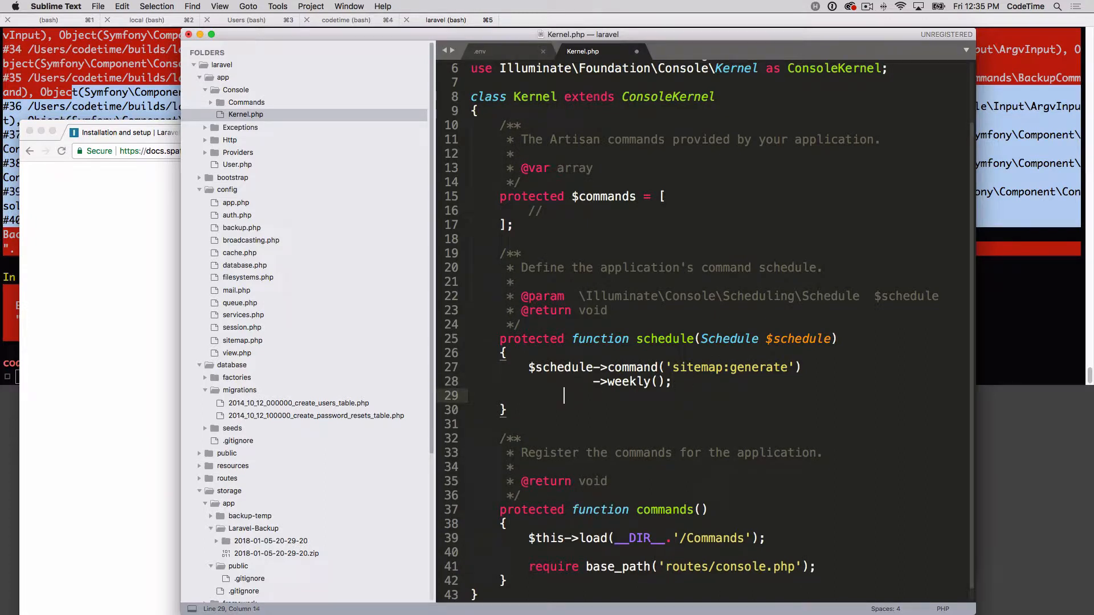
type("$schedule->command('backup:clean')->daily()->at('01:00');")
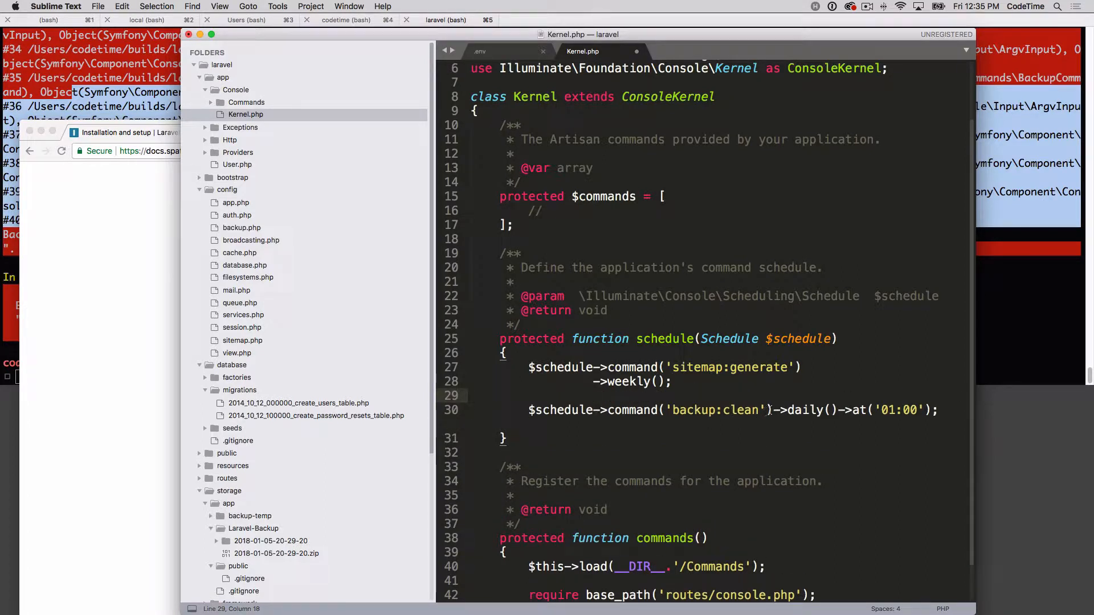
left_click(776, 410)
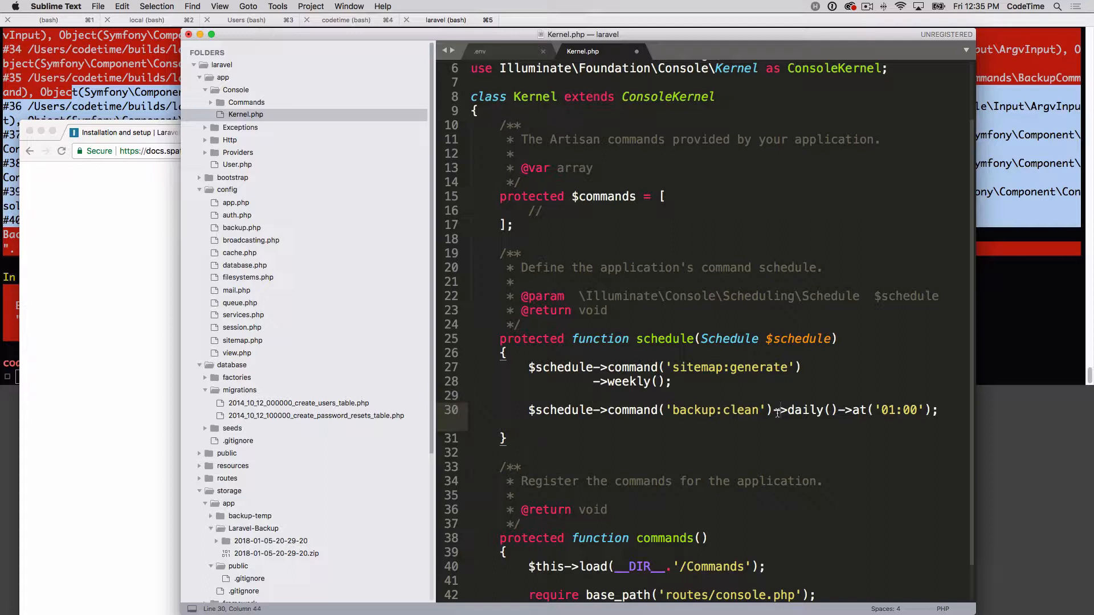
key("Enter")
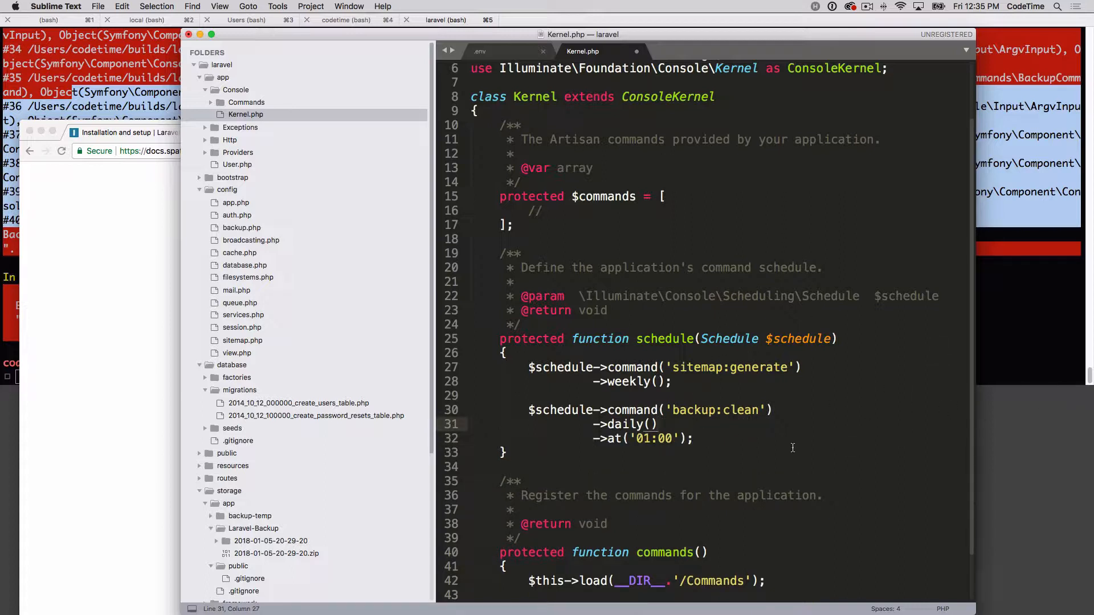
mouse_move(593, 540)
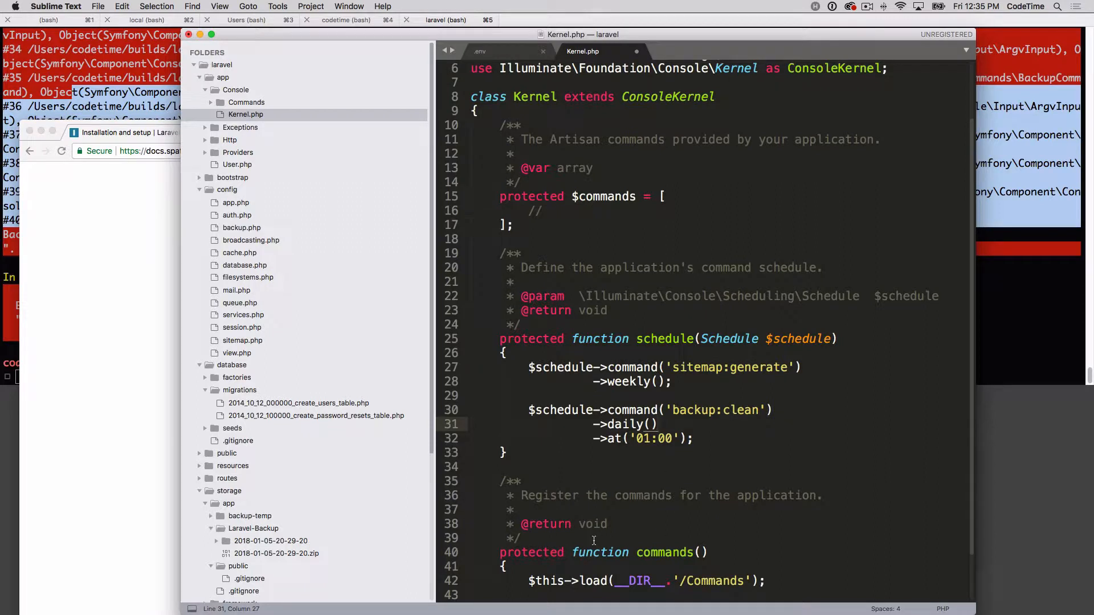
mouse_move(594, 443)
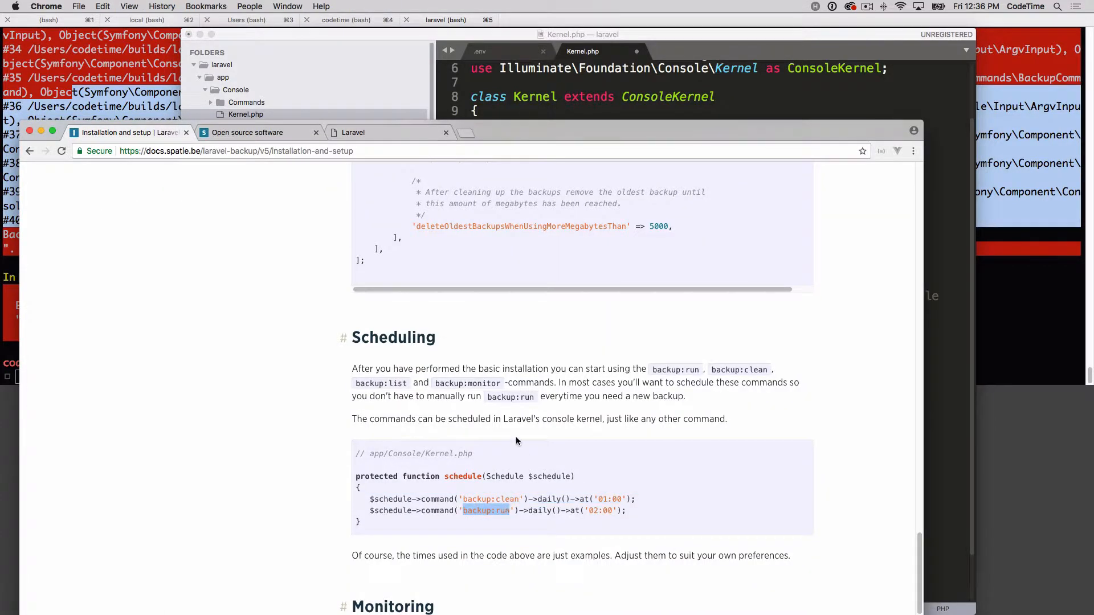
Step: Scroll the Chrome docs back to the backup:run scheduling example
scroll("down", 3)
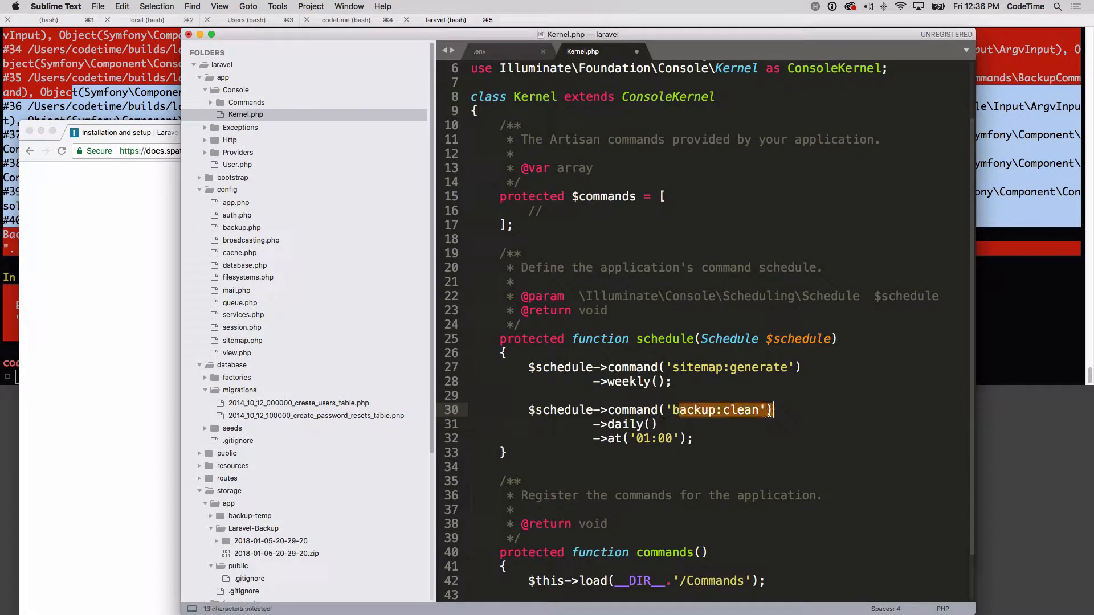
Step: Replace backup:clean with backup:run, save Kernel.php, then return to the browser
type("backup:run")
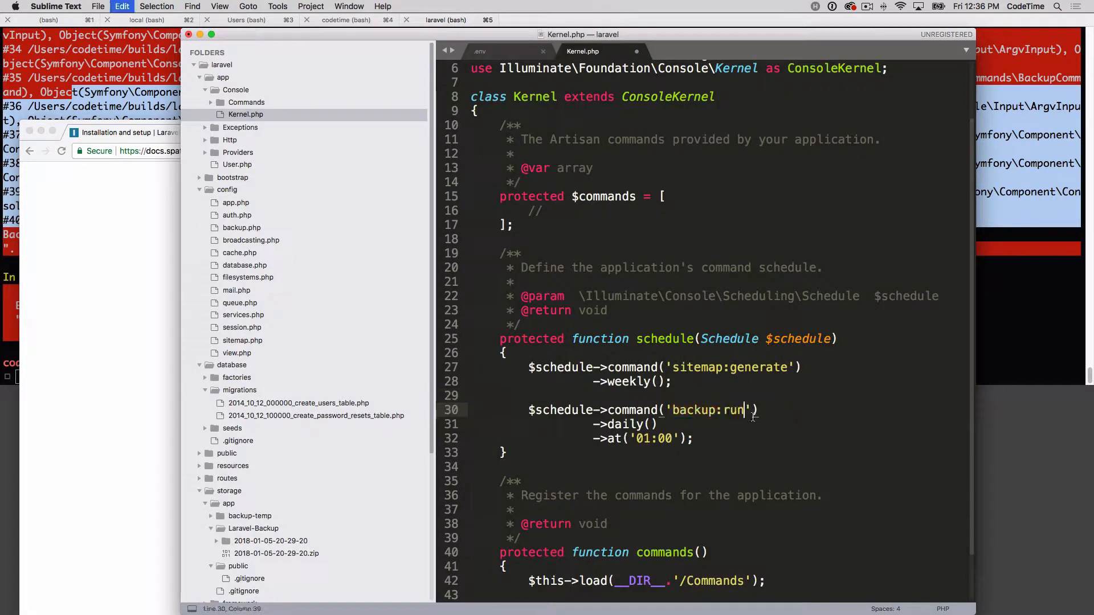
key("cmd+s")
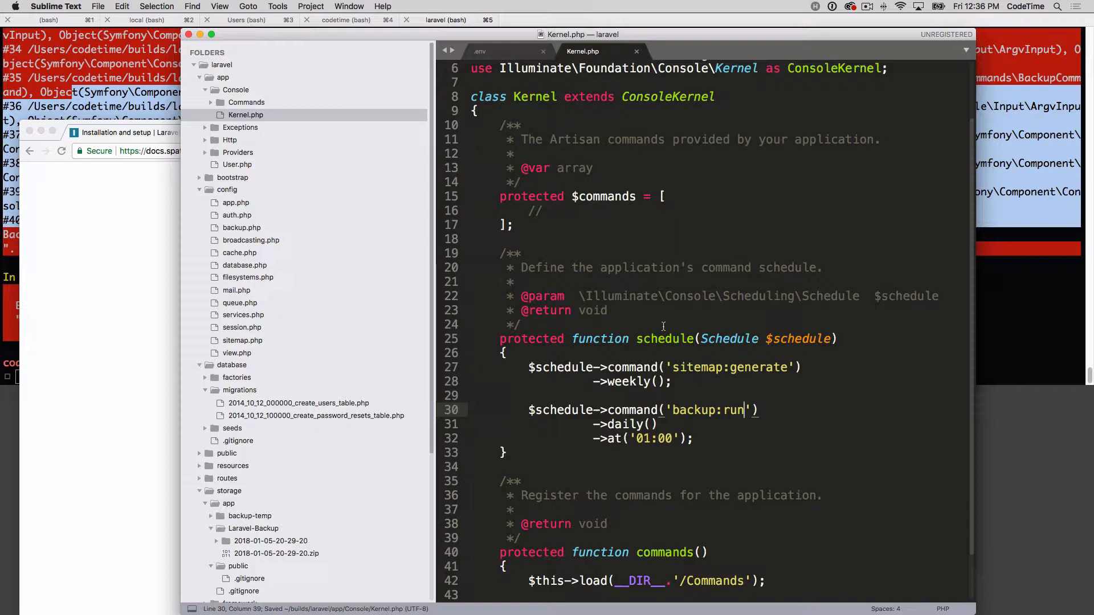
double_click(628, 381)
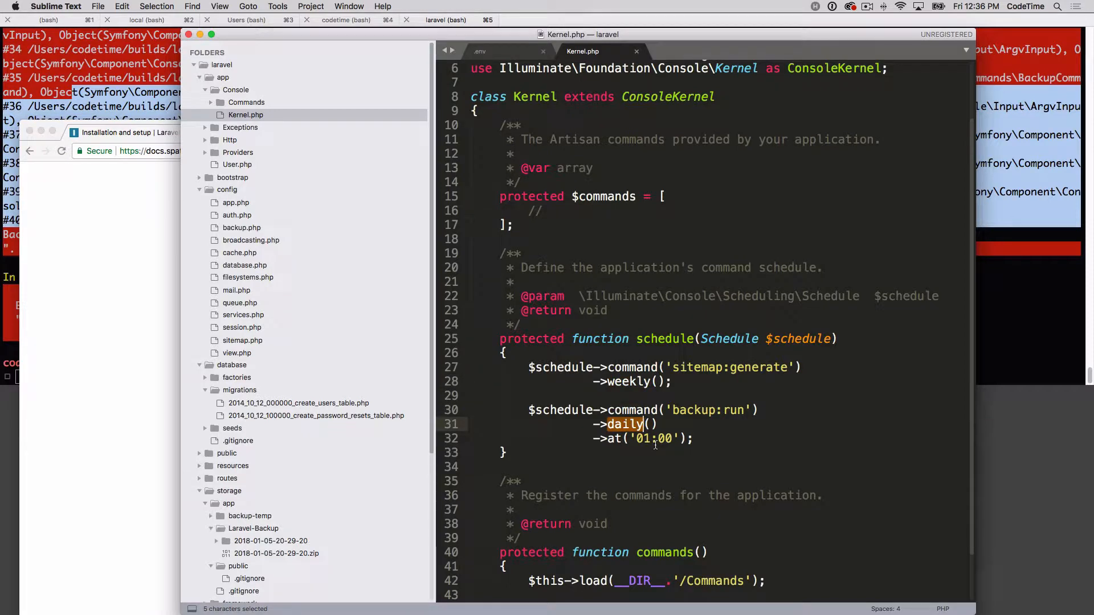
left_click(625, 424)
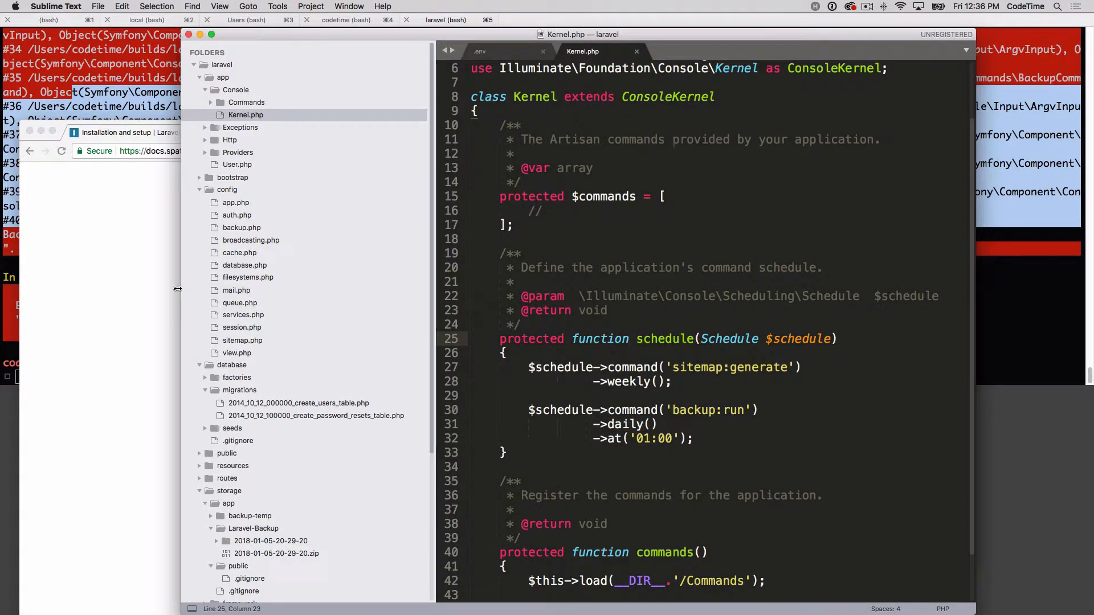
left_click(516, 133)
type("laravel")
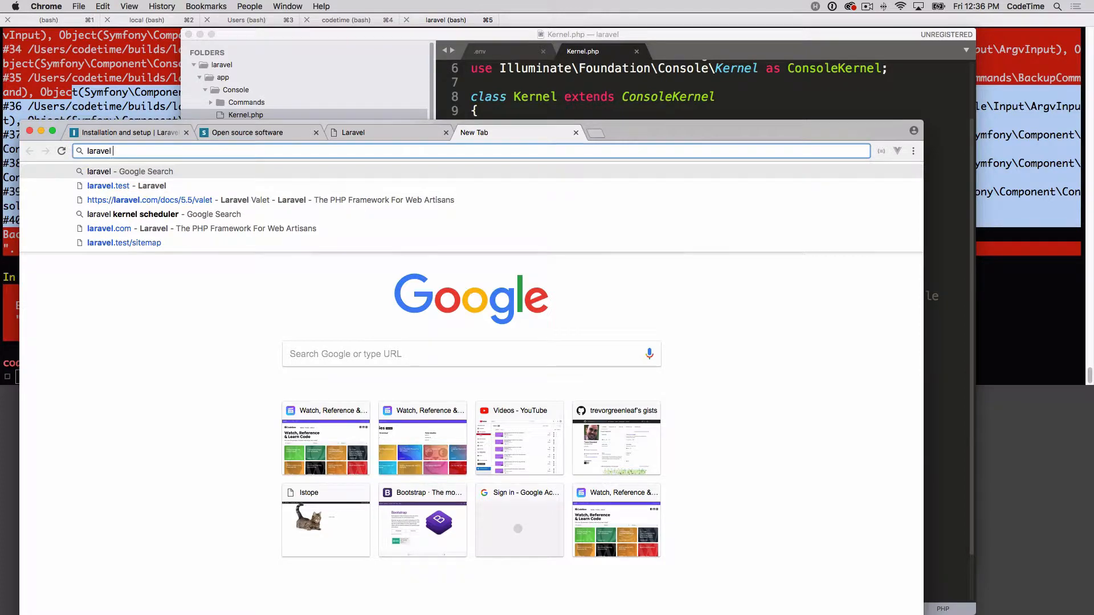
Step: Open the Laravel Task Scheduling docs tab and scroll down the page
left_click(140, 214)
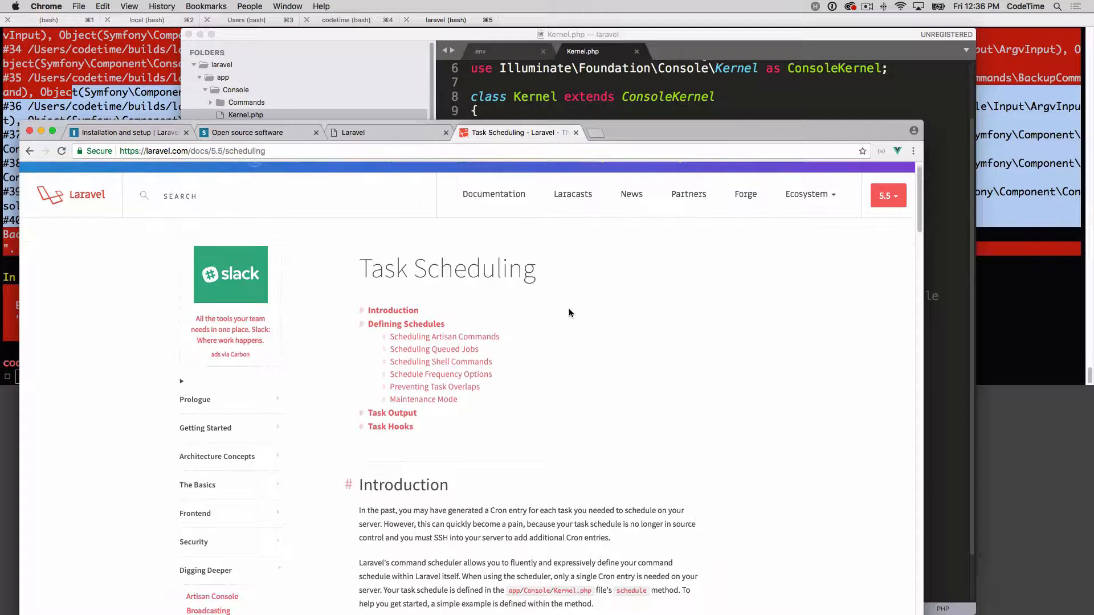
scroll("down", 3)
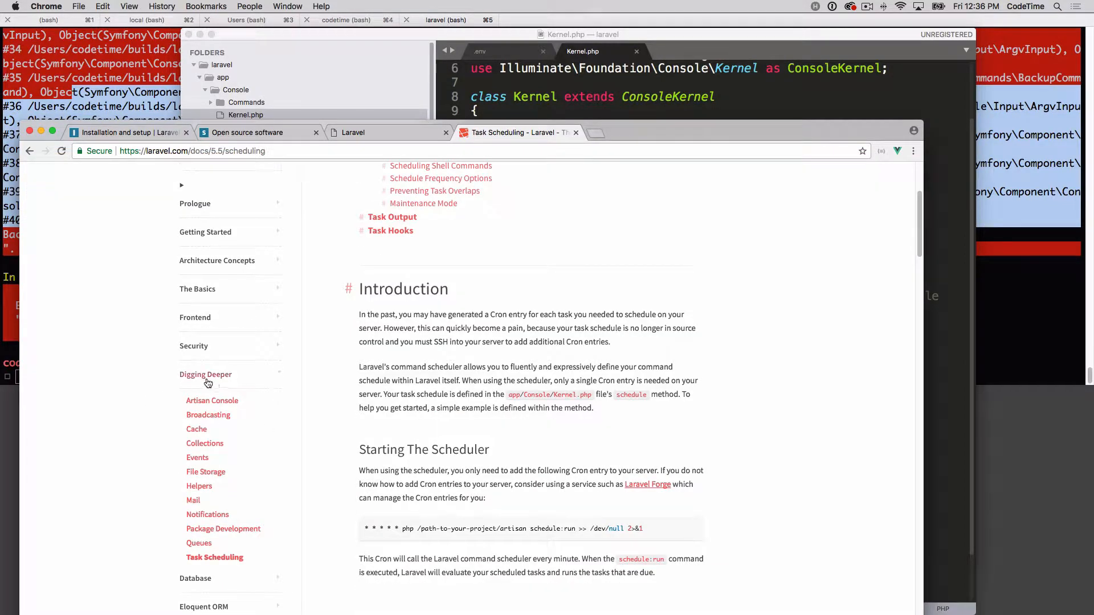
scroll("down", 3)
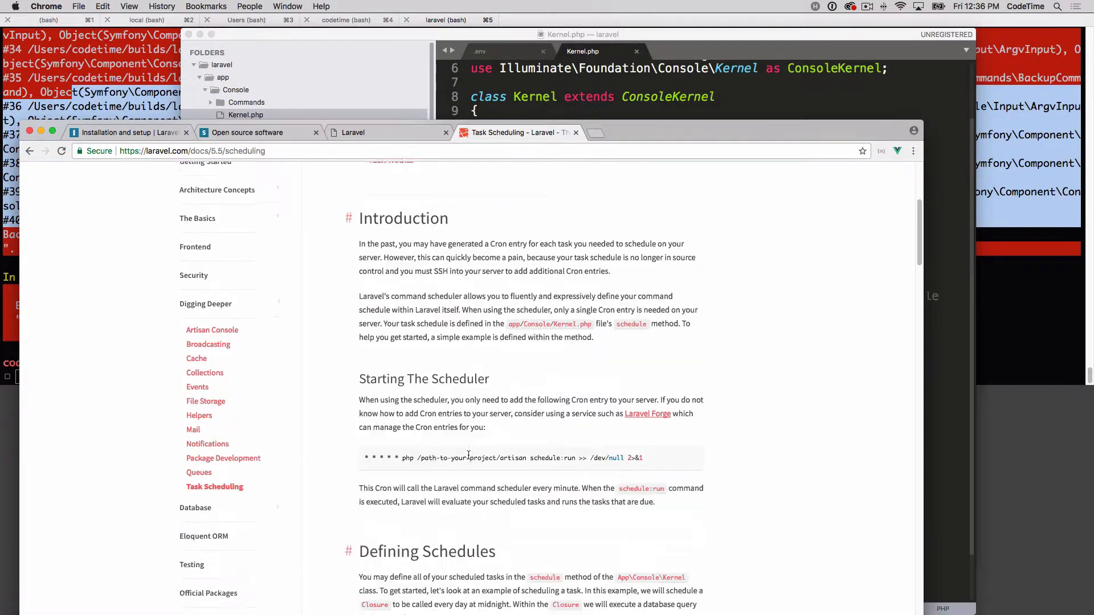
scroll("down", 3)
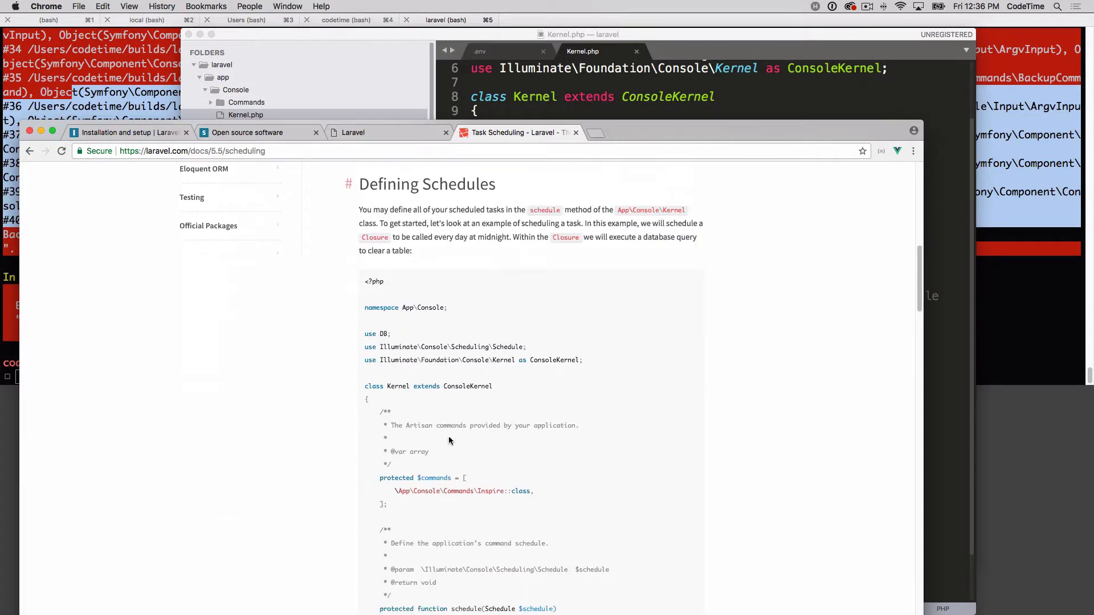
scroll("down", 3)
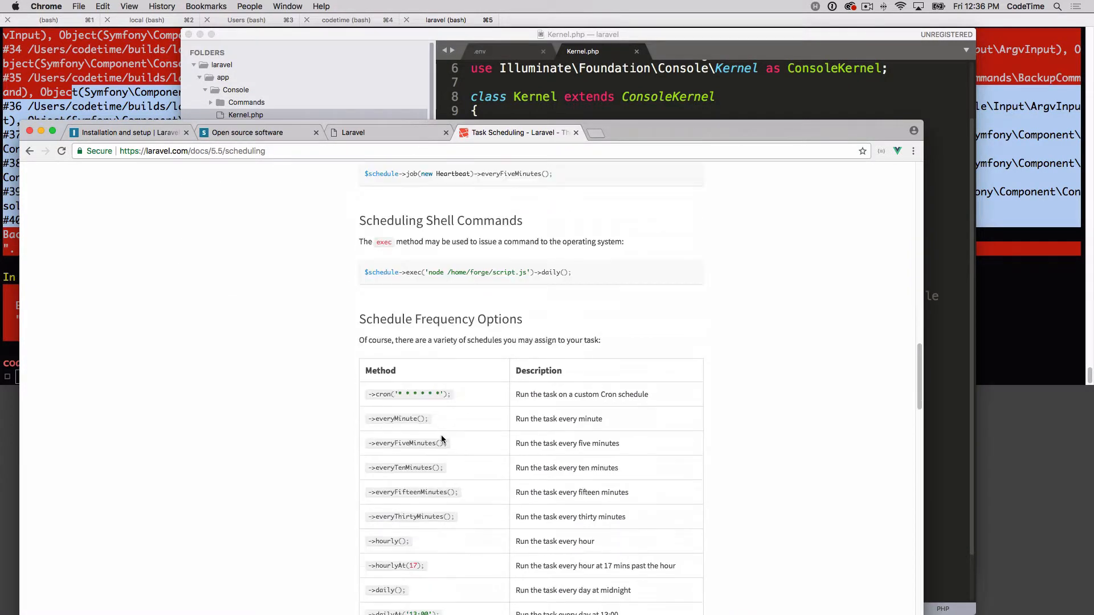
scroll("down", 3)
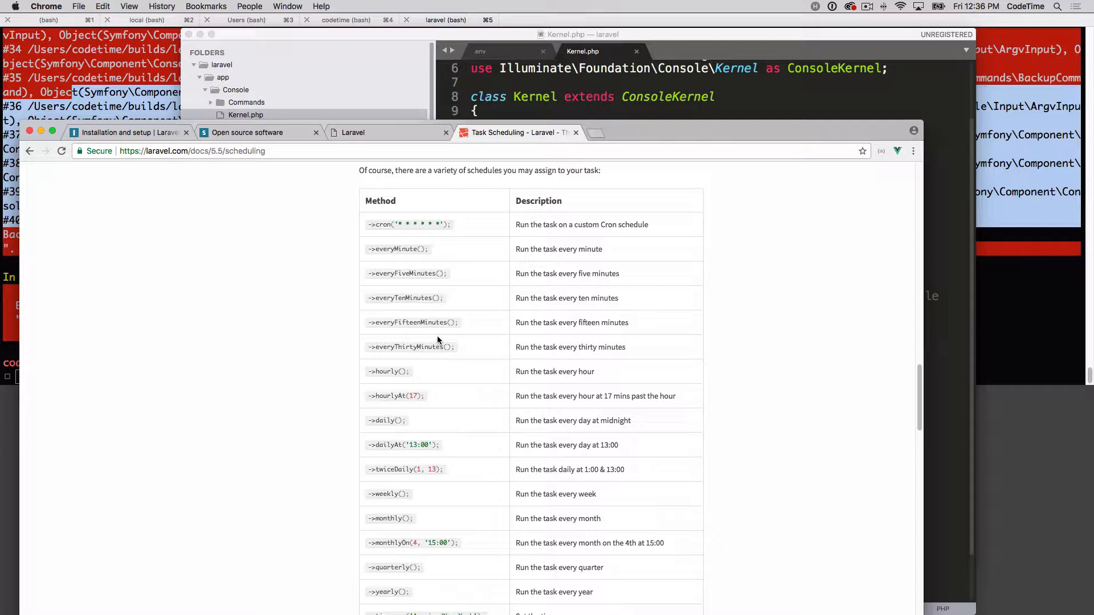
double_click(409, 224)
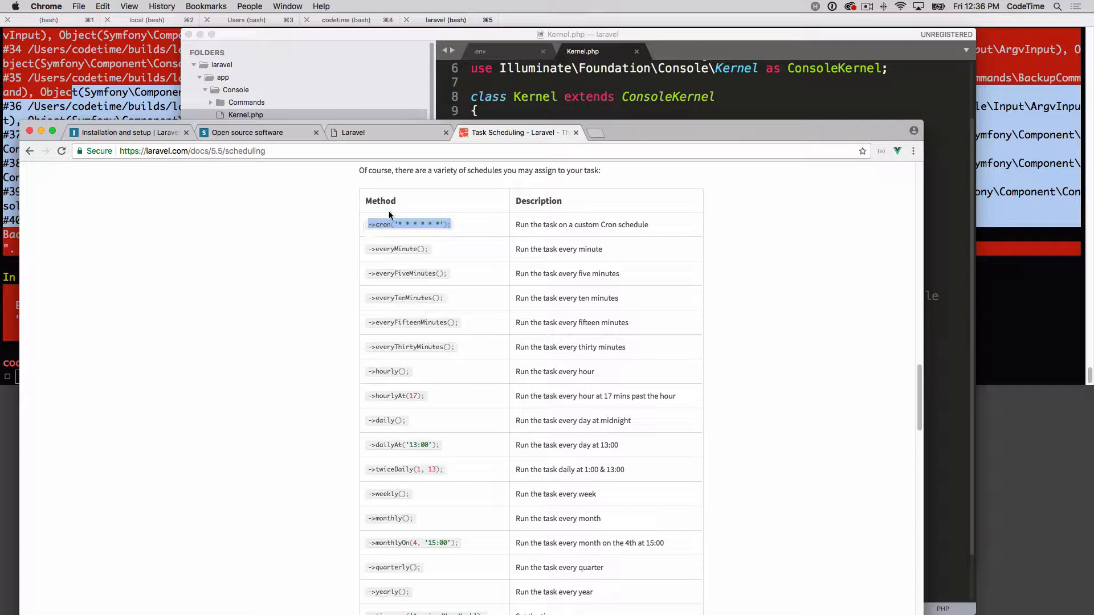
mouse_move(389, 224)
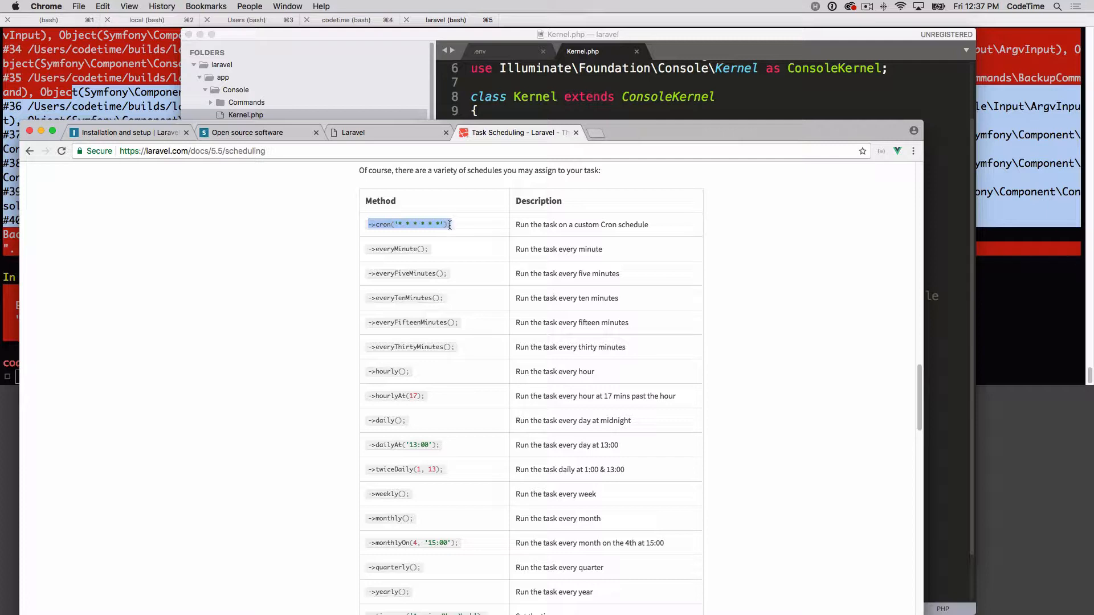
mouse_move(324, 292)
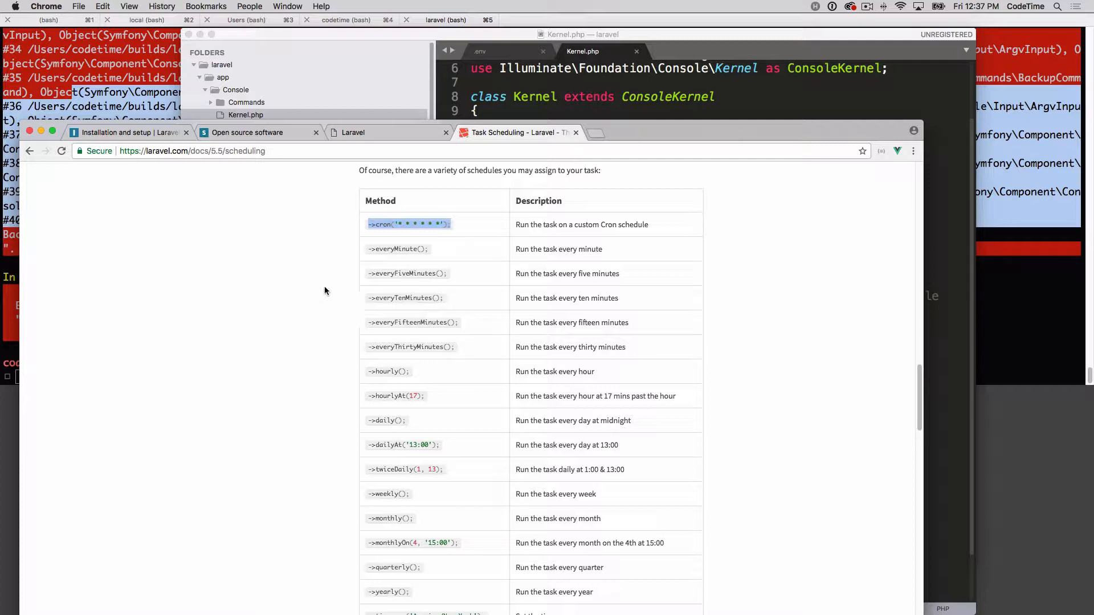
Step: At the Schedule Frequency Options table, select the cron and everyMinute method names
scroll("down", 3)
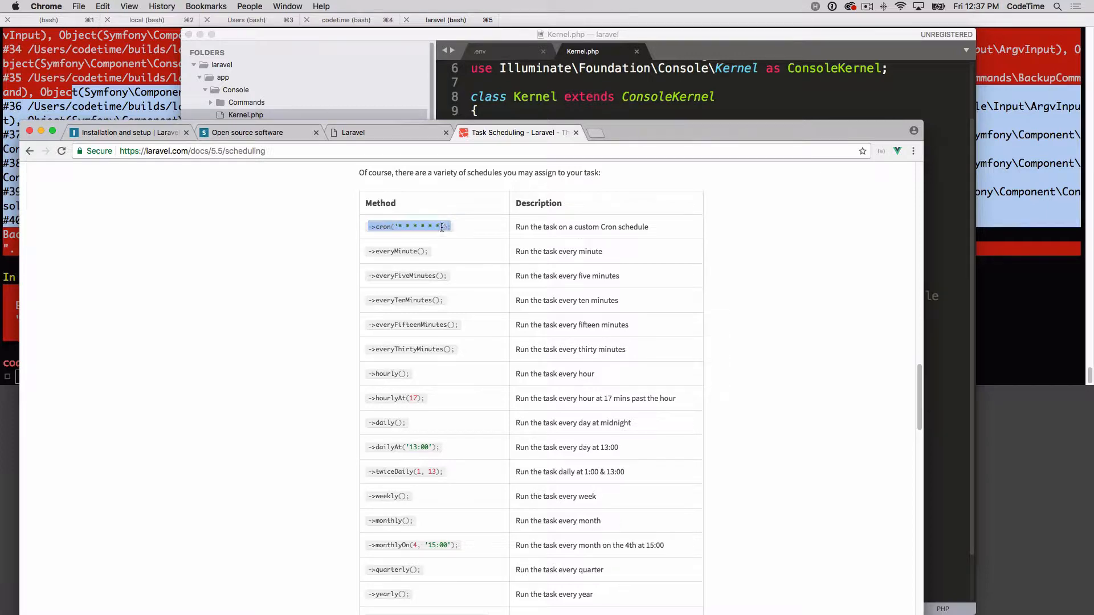
scroll("up", 3)
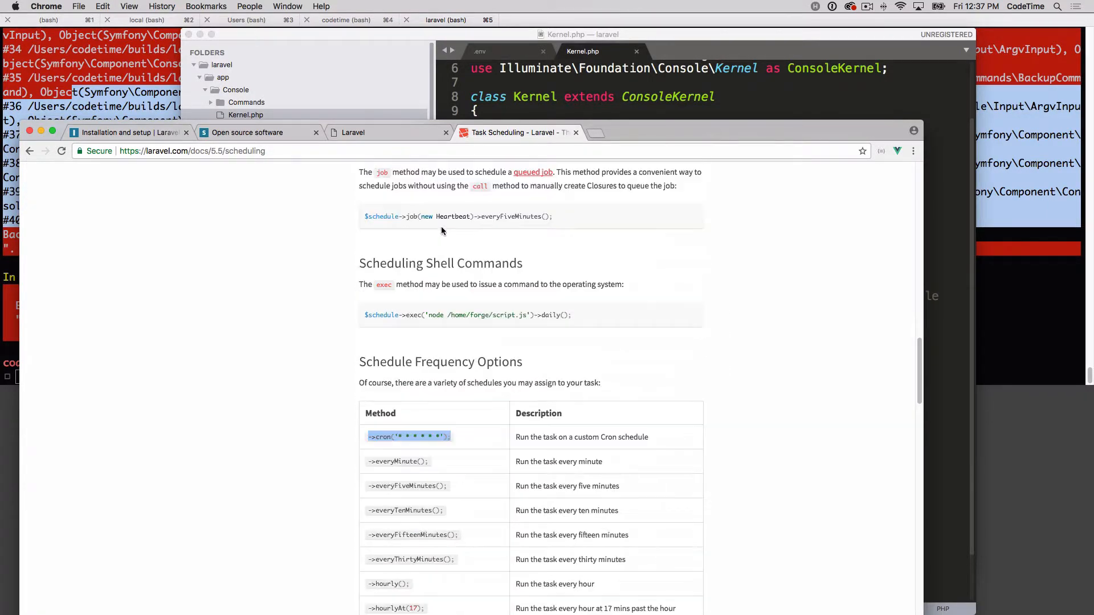
scroll("down", 3)
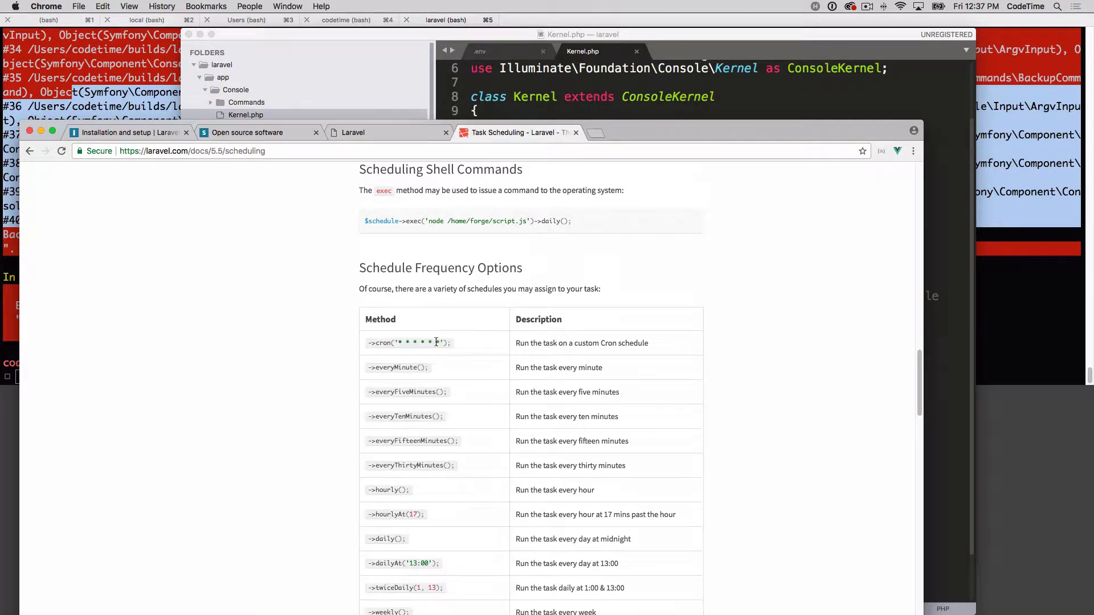
mouse_move(453, 321)
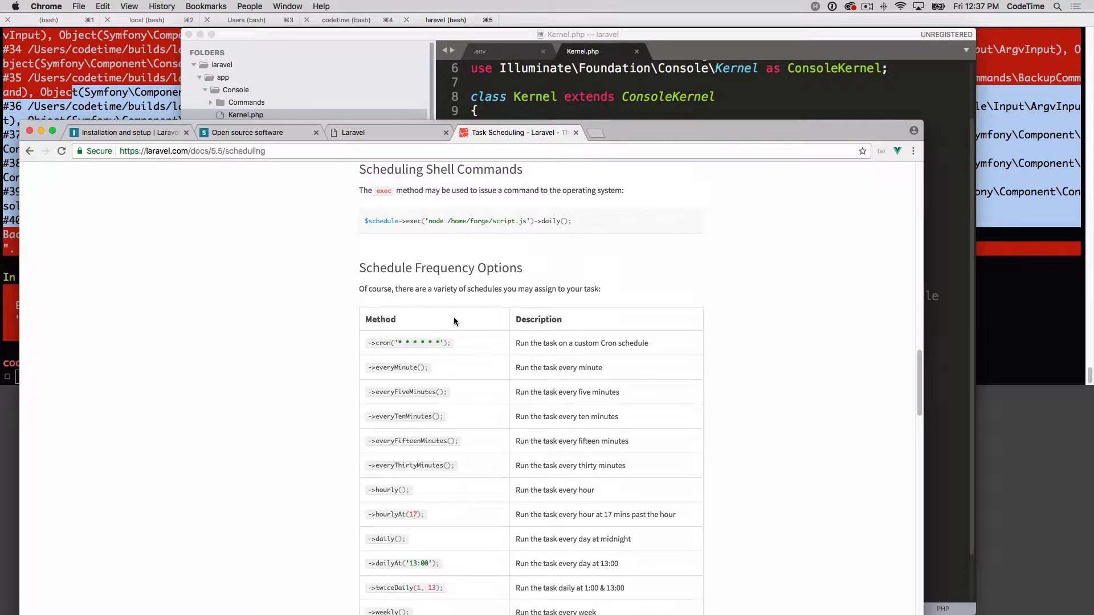
mouse_move(513, 339)
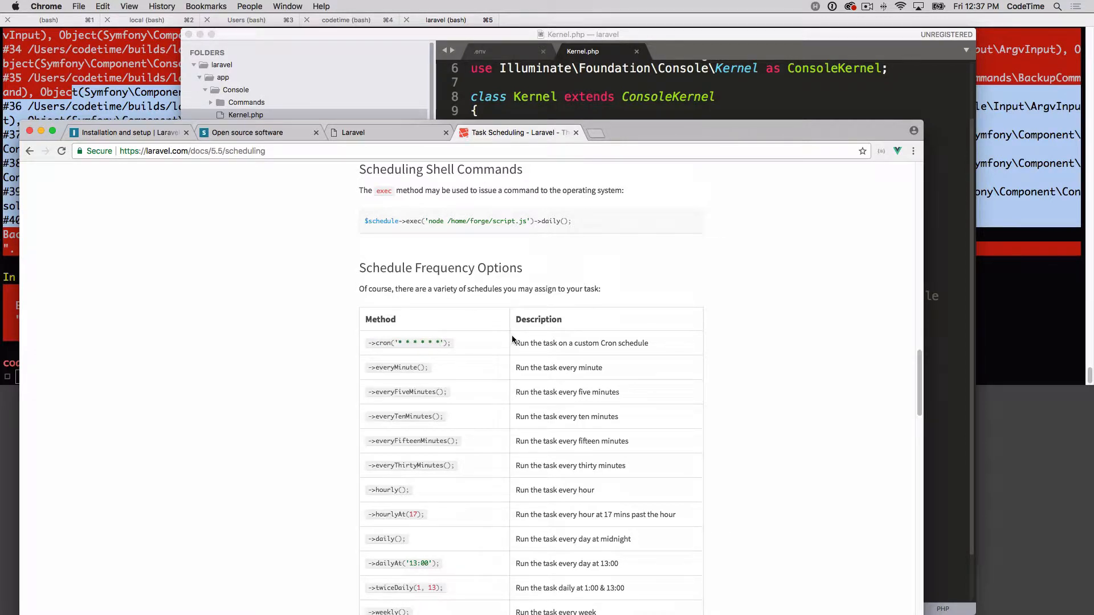
mouse_move(479, 342)
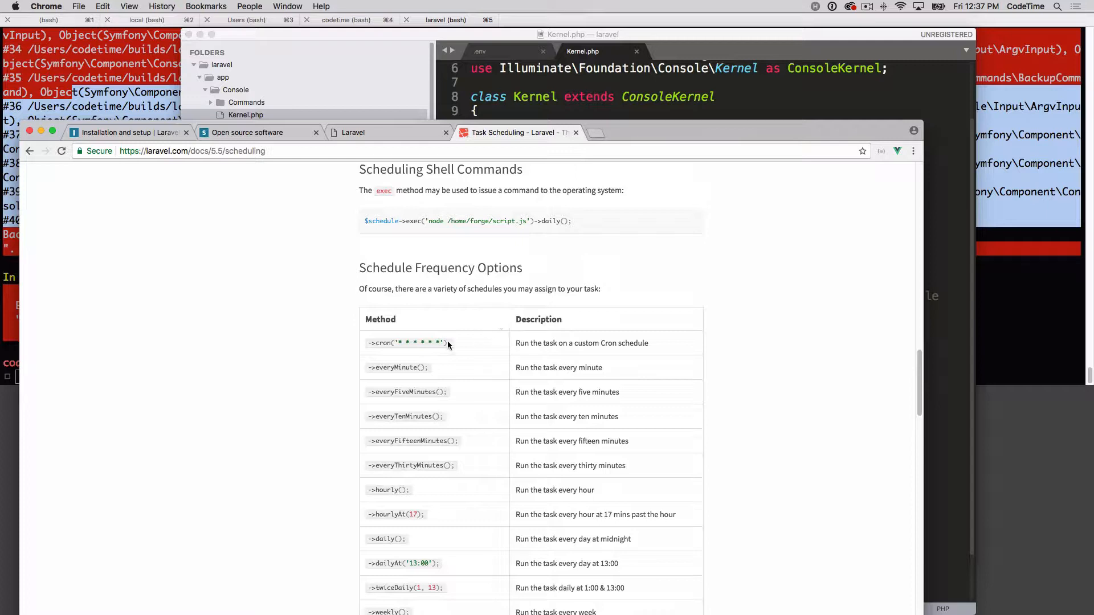
mouse_move(453, 350)
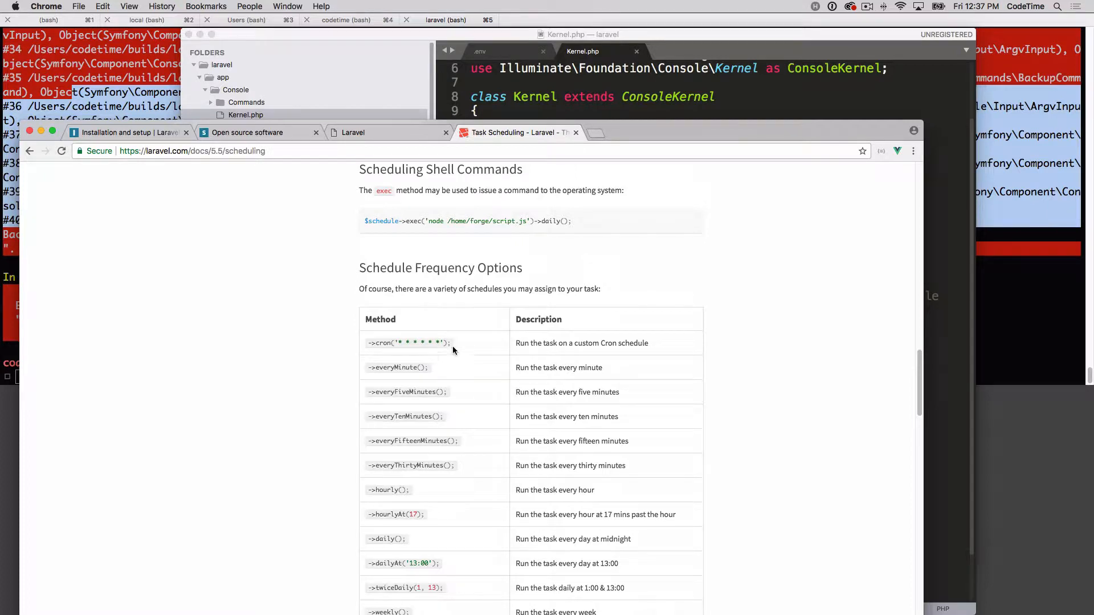
mouse_move(465, 339)
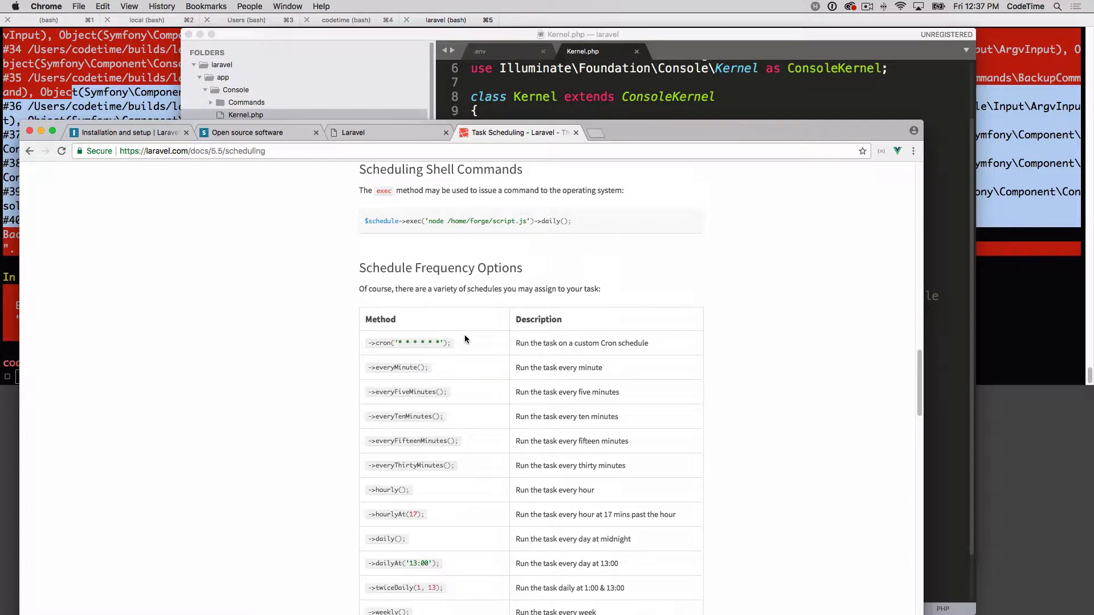
scroll("down", 3)
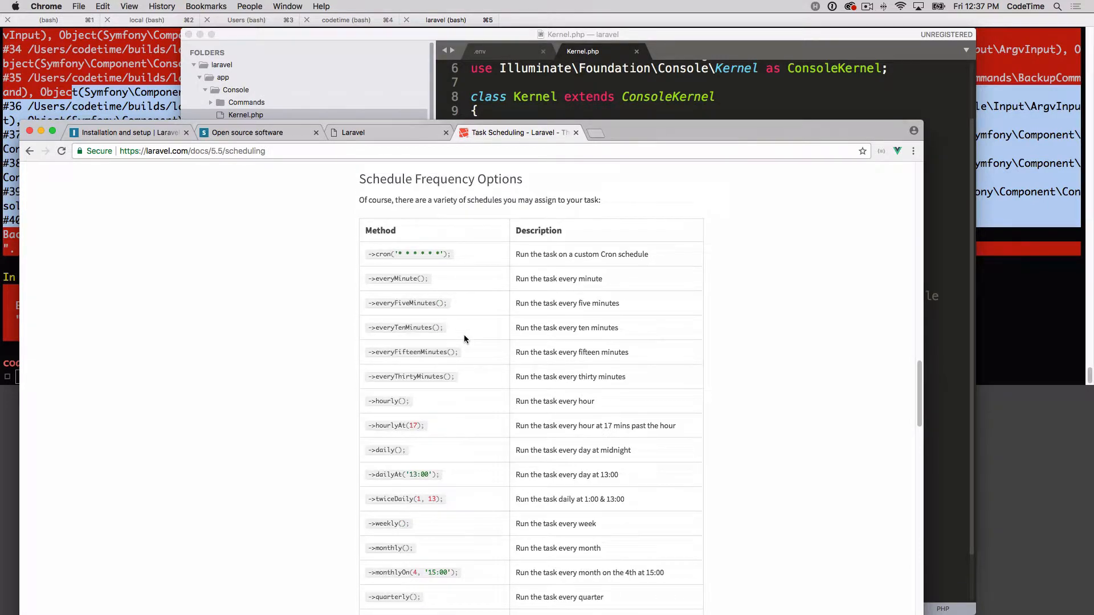
double_click(408, 253)
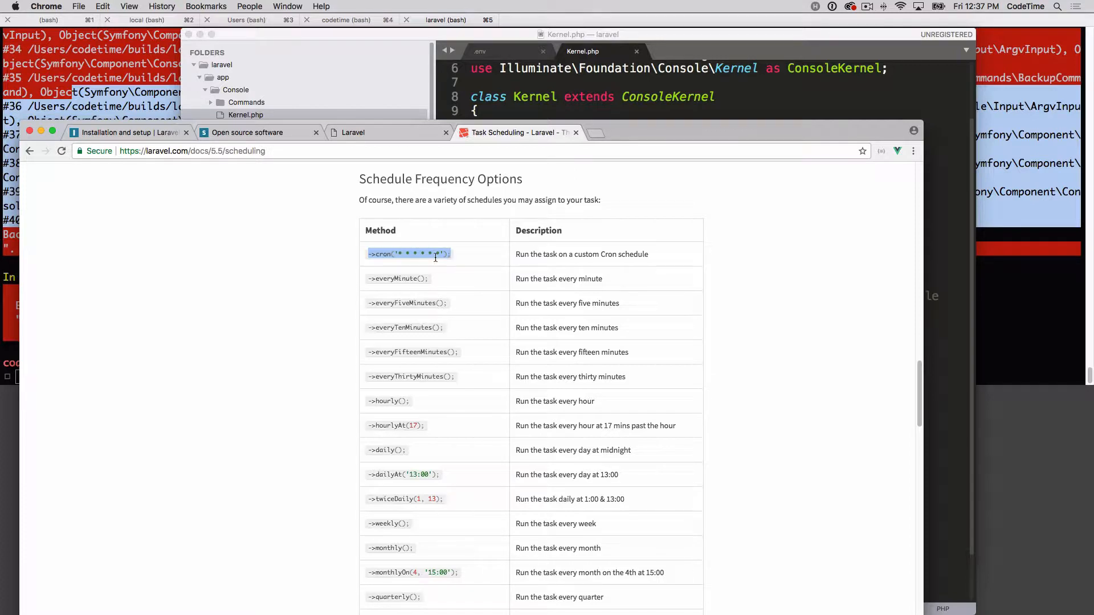
left_click(441, 278)
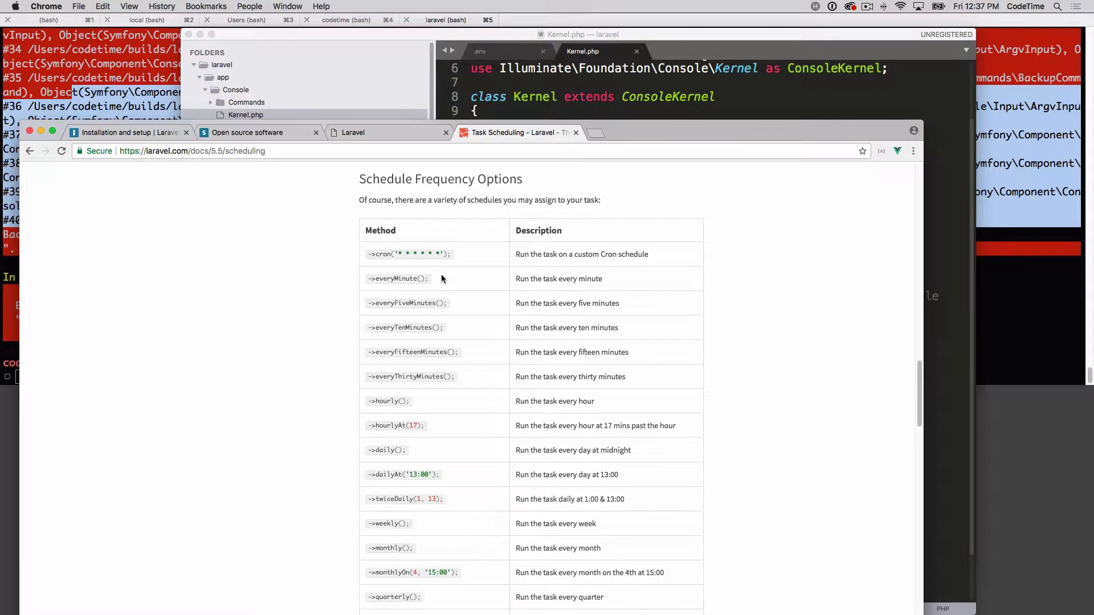
double_click(396, 278)
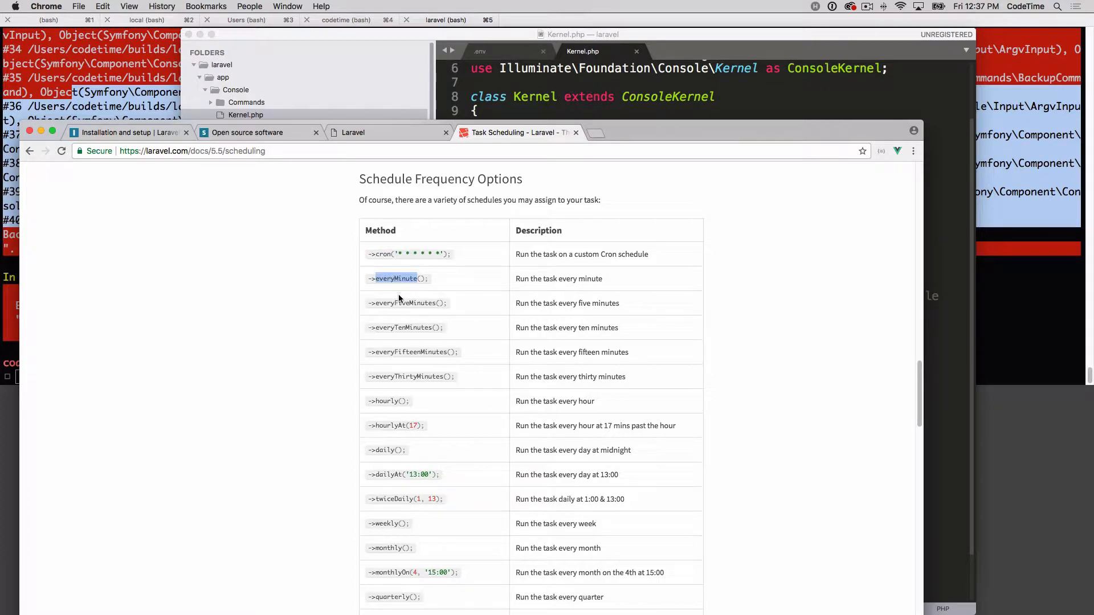
Step: Scroll the Laravel docs to the additional schedule constraints and Between Time Constraints
scroll("down", 3)
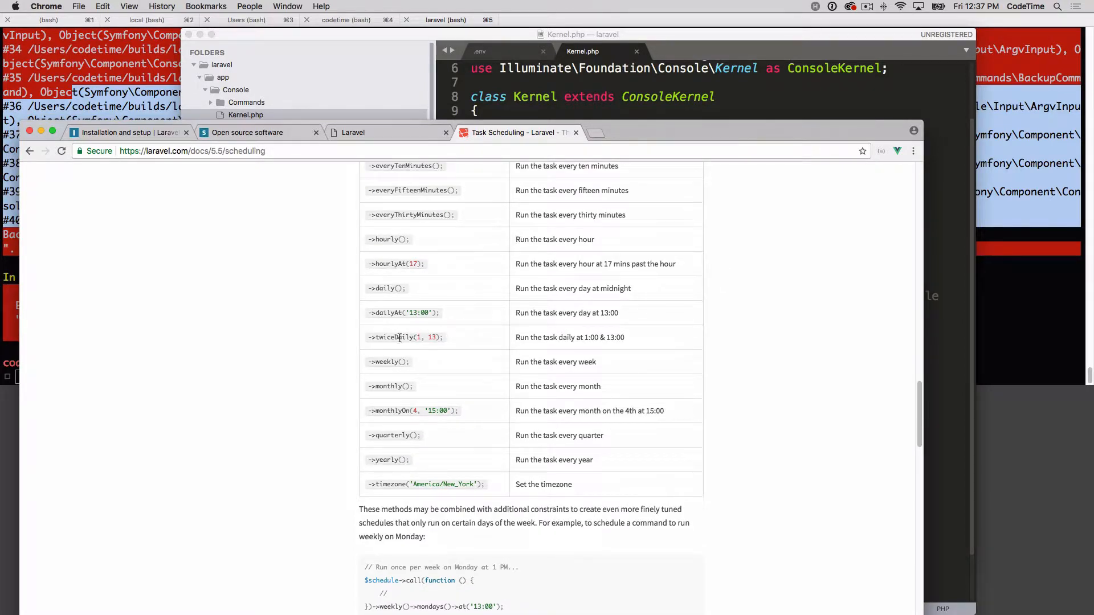
scroll("down", 3)
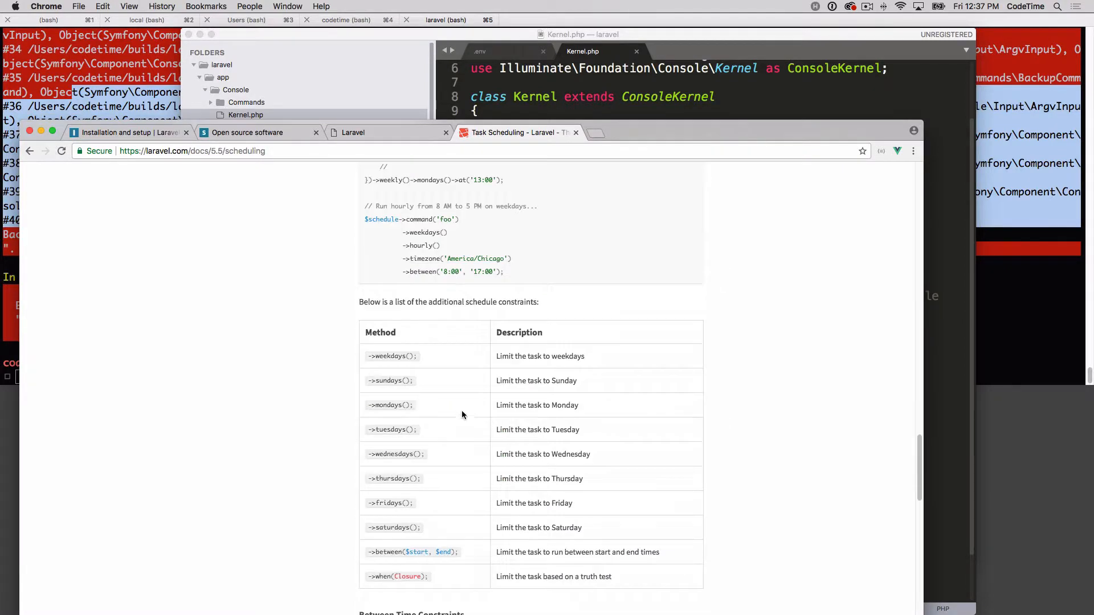
scroll("down", 3)
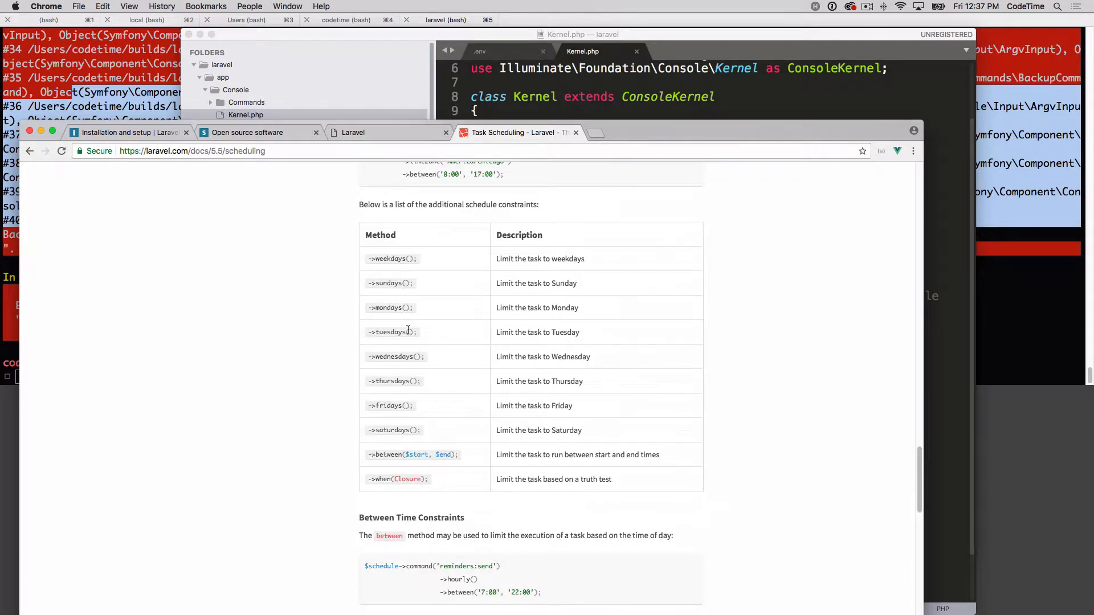
mouse_move(413, 323)
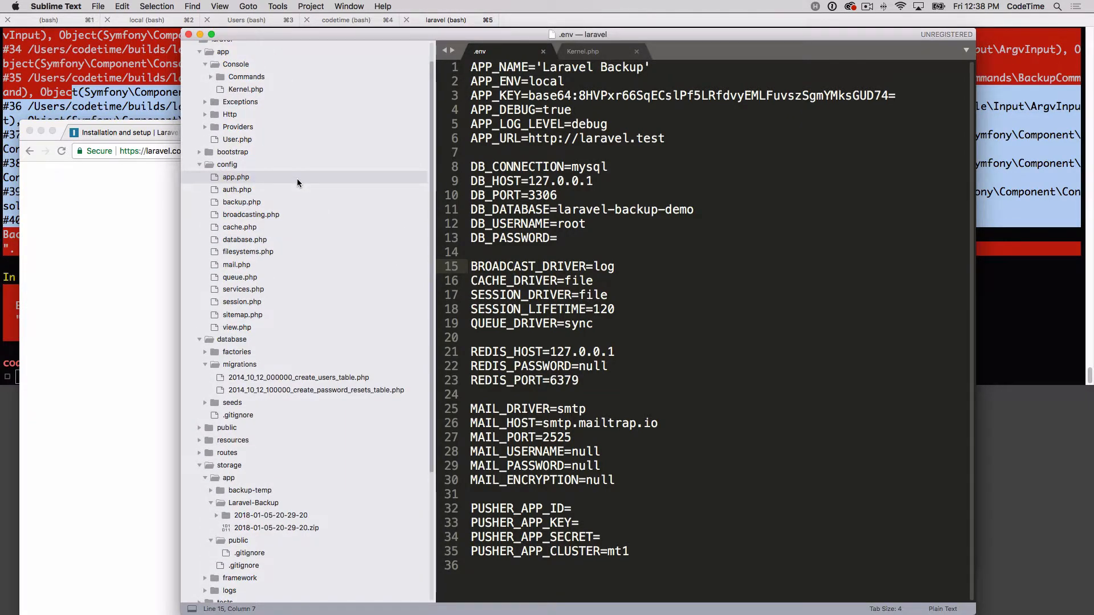
Step: Open config/app.php and highlight the 'UTC' Application Timezone value
left_click(236, 177)
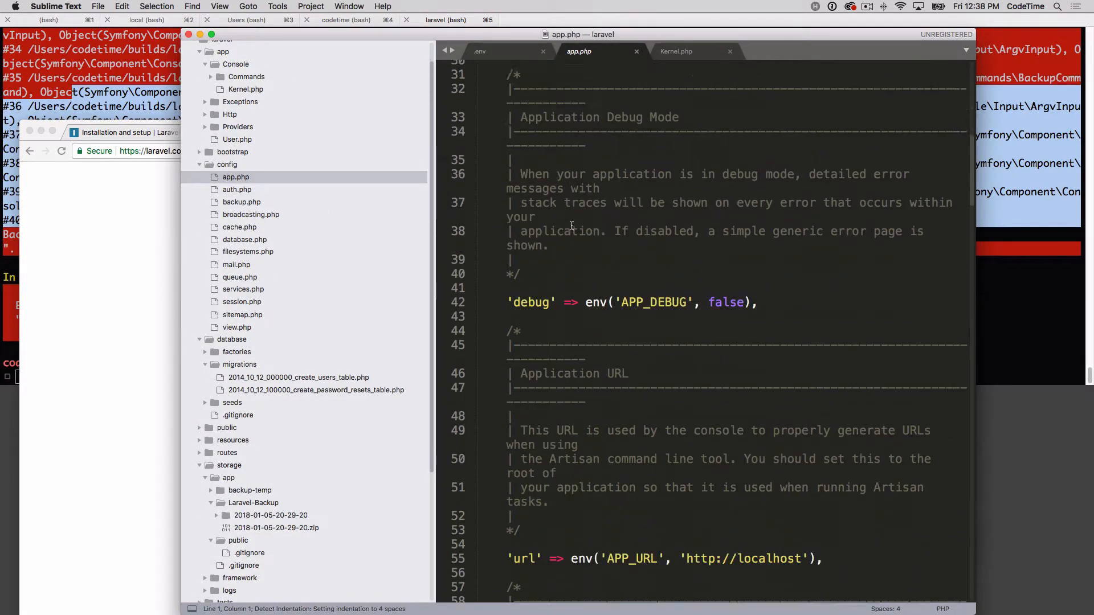
scroll("down", 3)
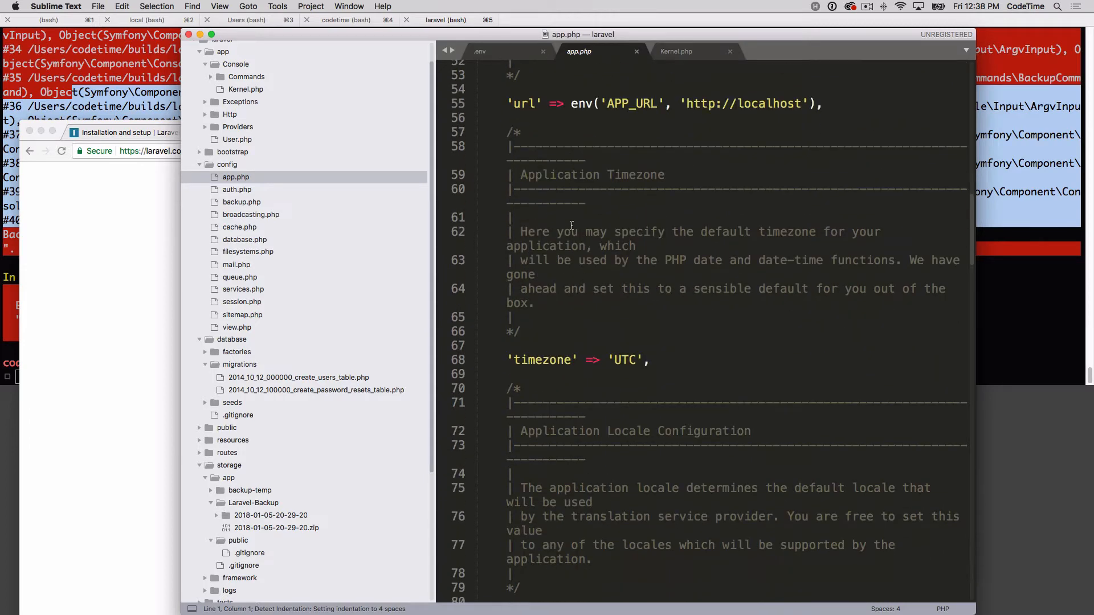
scroll("down", 3)
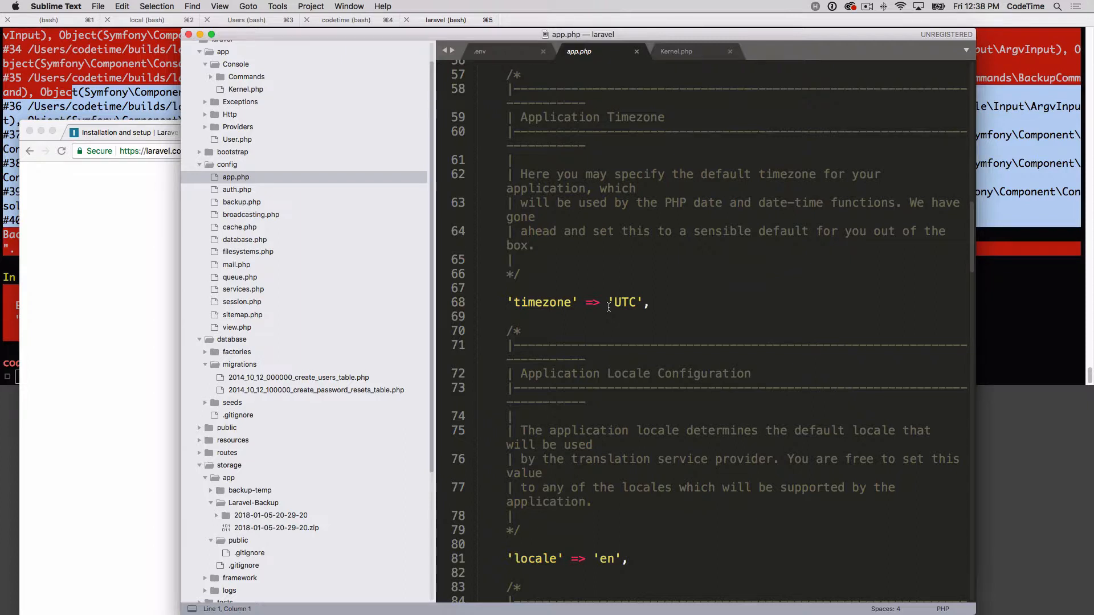
double_click(624, 302)
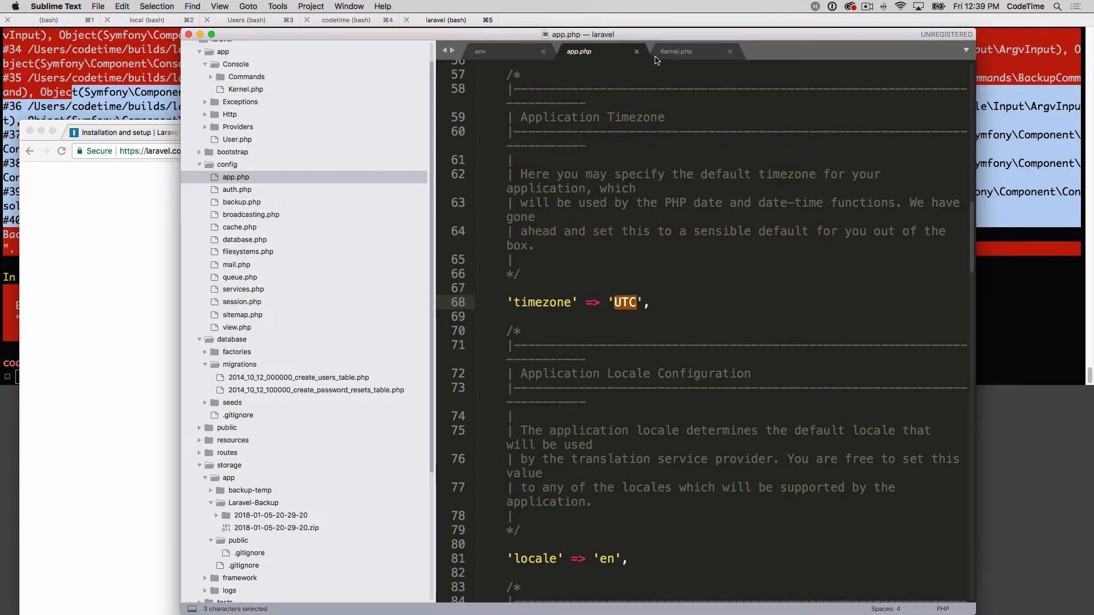
Step: Switch to the Kernel.php tab to view the schedule() method
left_click(675, 51)
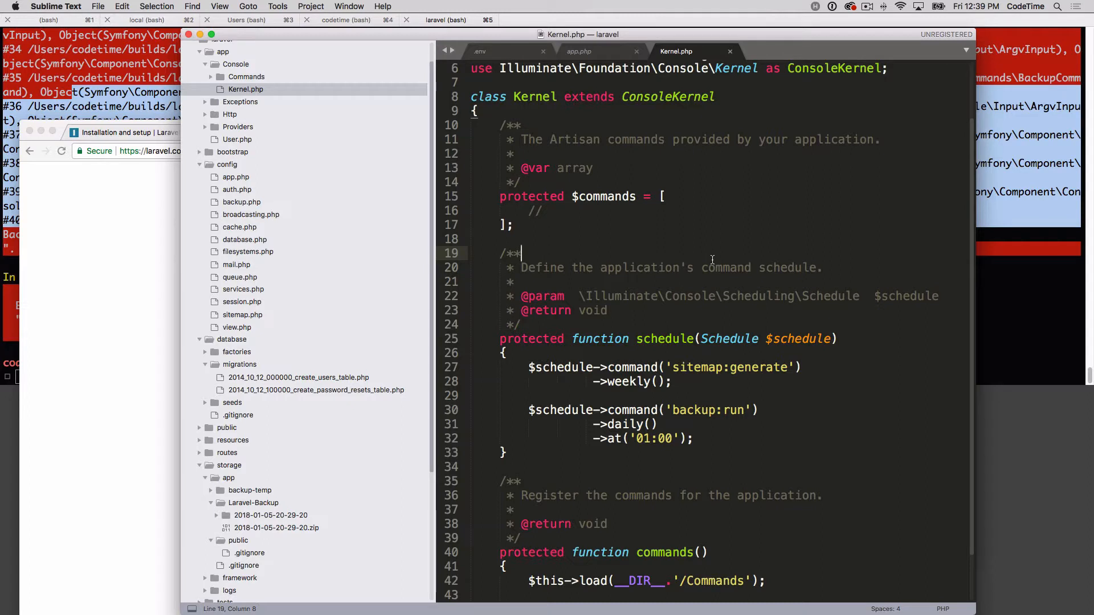
mouse_move(538, 196)
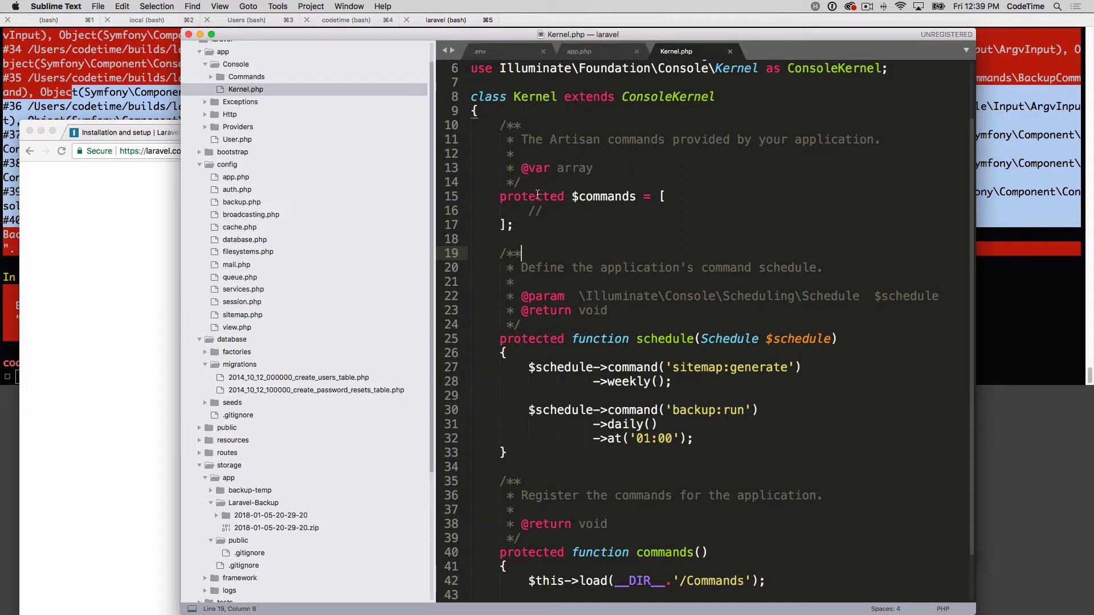